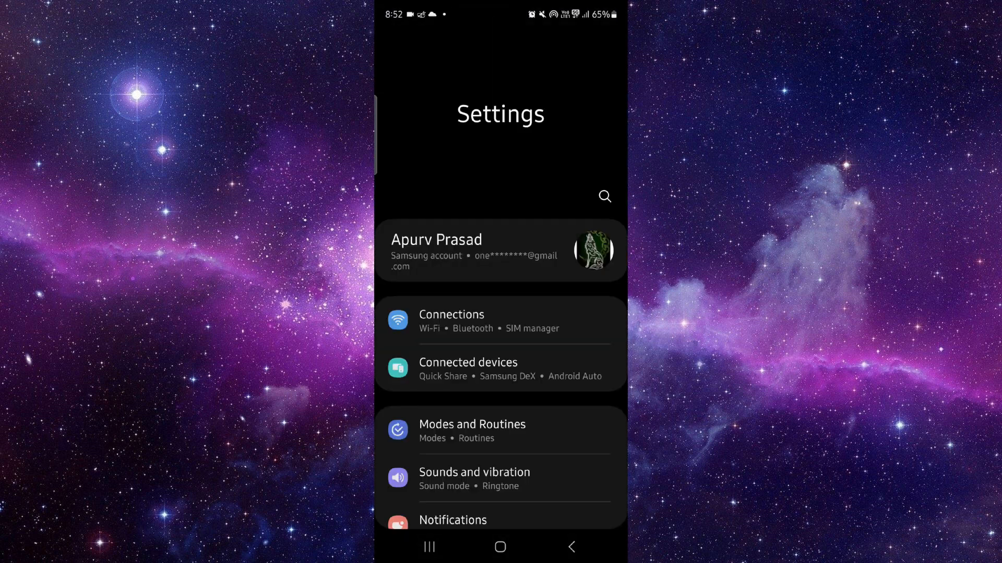
# Go to Connections > Mobile networks to view data roaming (on) and 5G-only network mode.
pyautogui.click(451, 321)
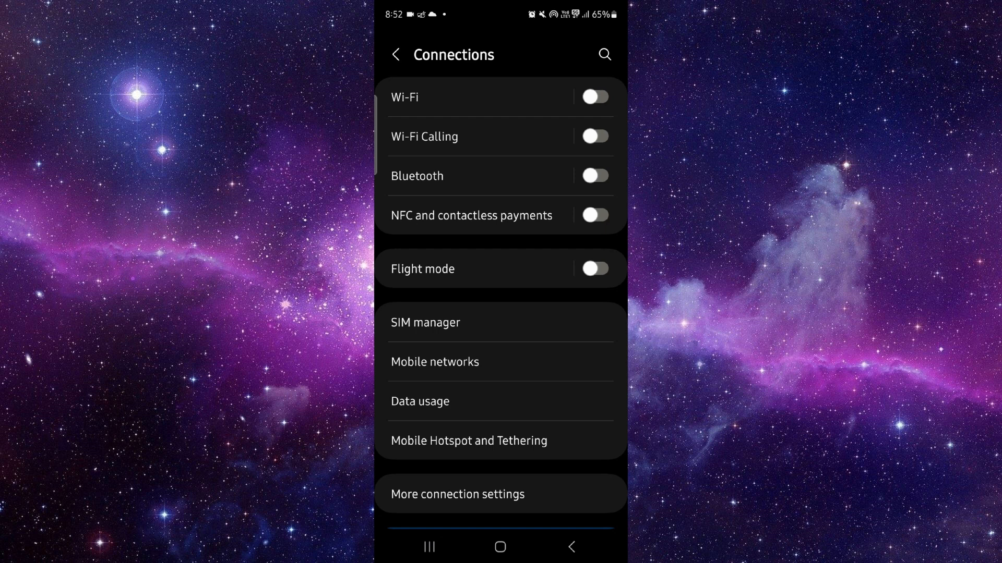
pyautogui.click(435, 362)
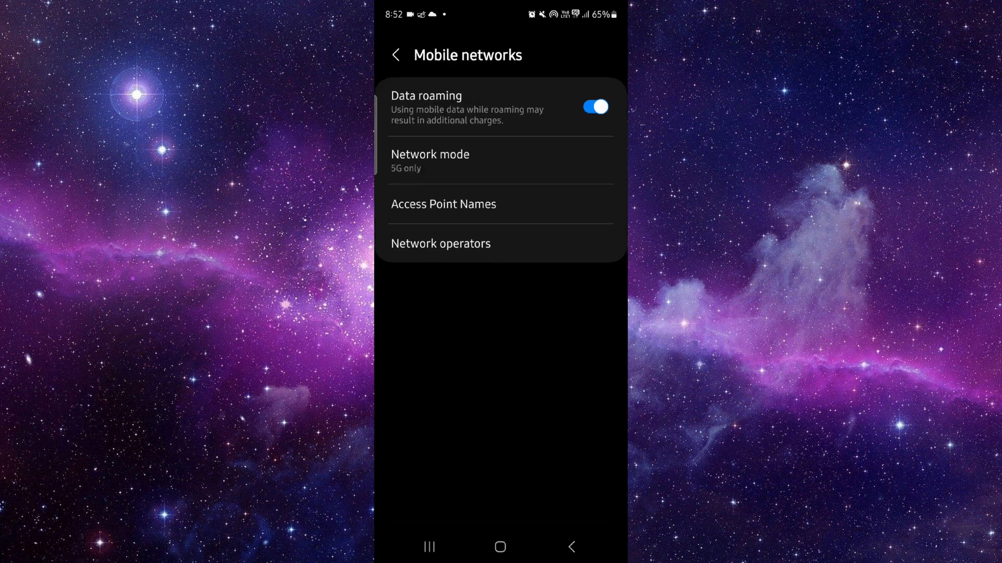